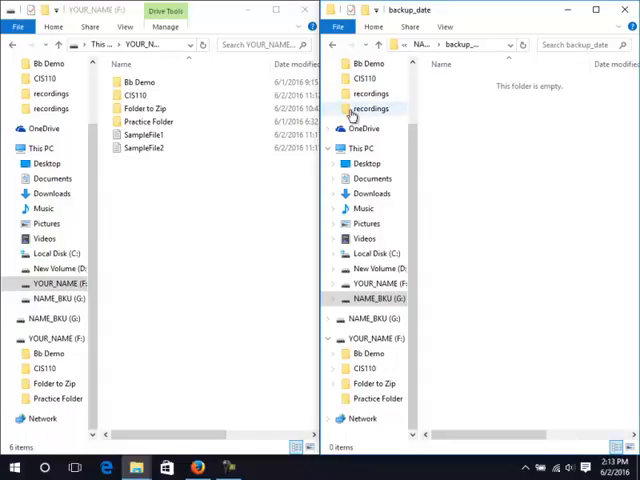
Step: Select SampleFile2 in the YOUR_NAME (F:) file list as the file to copy
click(143, 147)
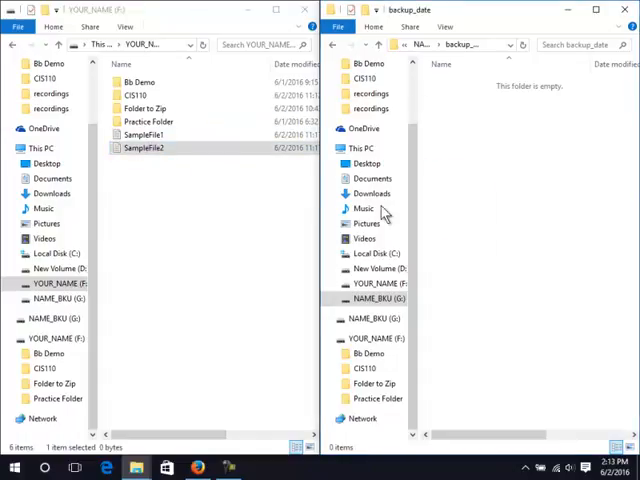